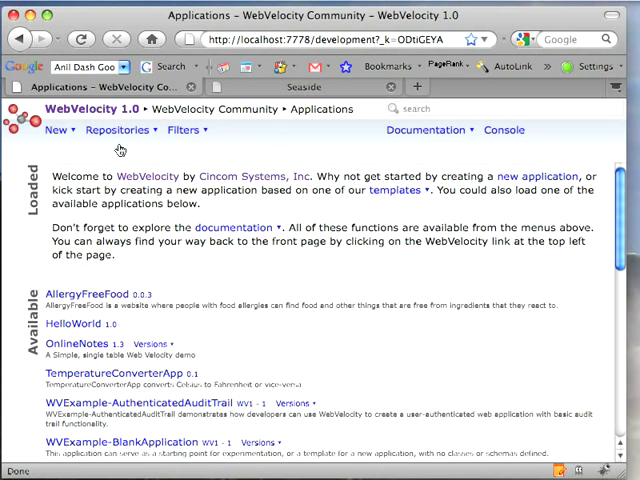
{"action": "mouse_move", "coordinate": [225, 115]}
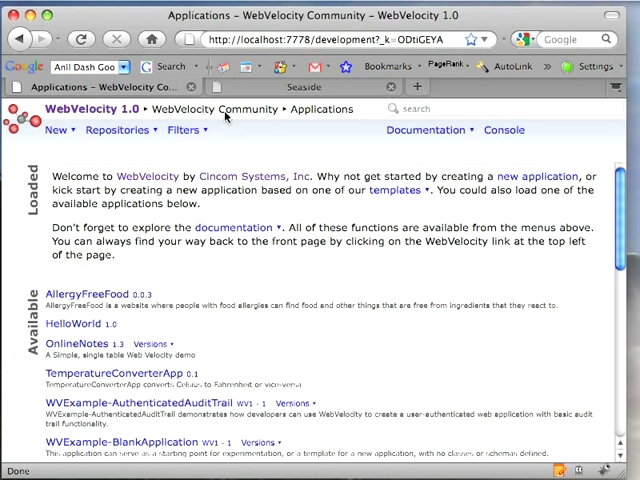
- Load TemperatureConverterApp from the Applications list and open its overview page
{"action": "left_click", "coordinate": [115, 130]}
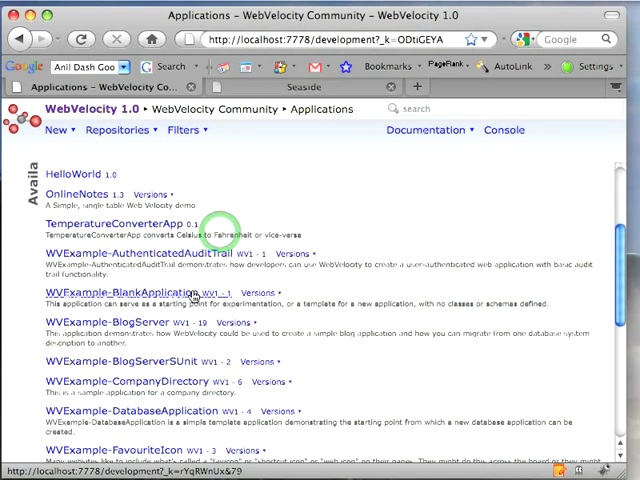
{"action": "left_click", "coordinate": [122, 223]}
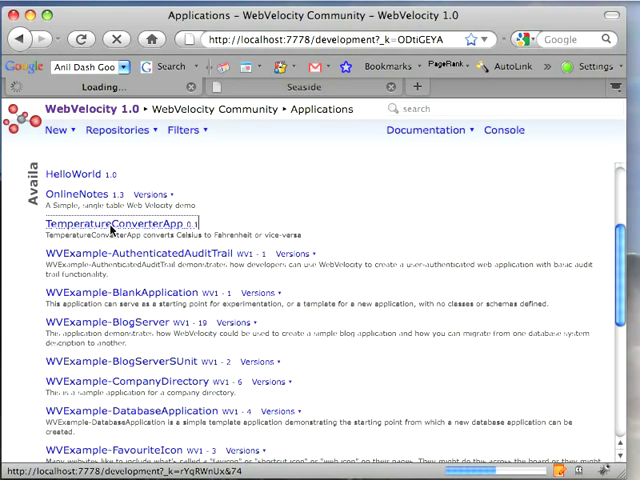
{"action": "left_click", "coordinate": [124, 222]}
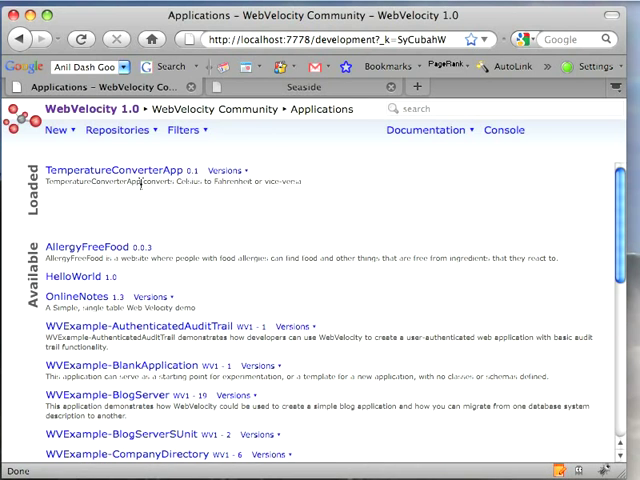
{"action": "left_click", "coordinate": [120, 170]}
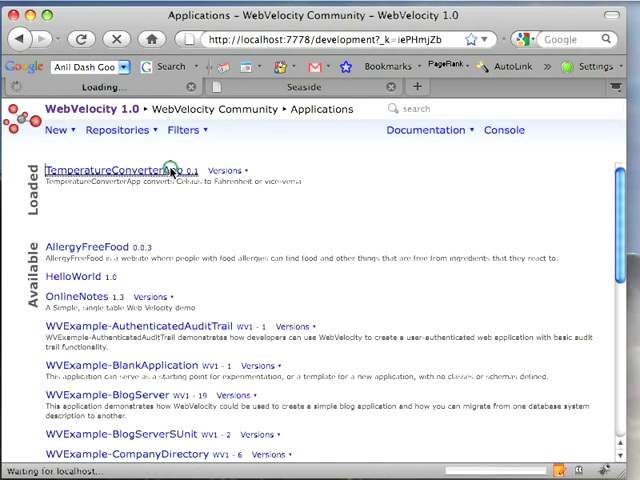
{"action": "left_click", "coordinate": [112, 169]}
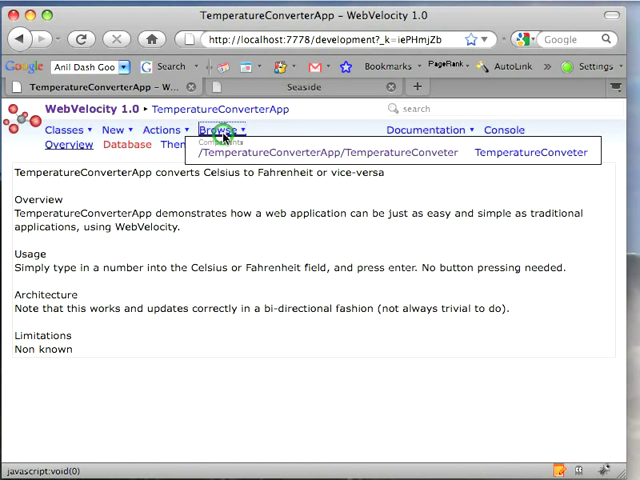
- Run TemperatureConveter in Seaside, enter 20 in Celsius, then open the class source code
{"action": "left_click", "coordinate": [532, 152]}
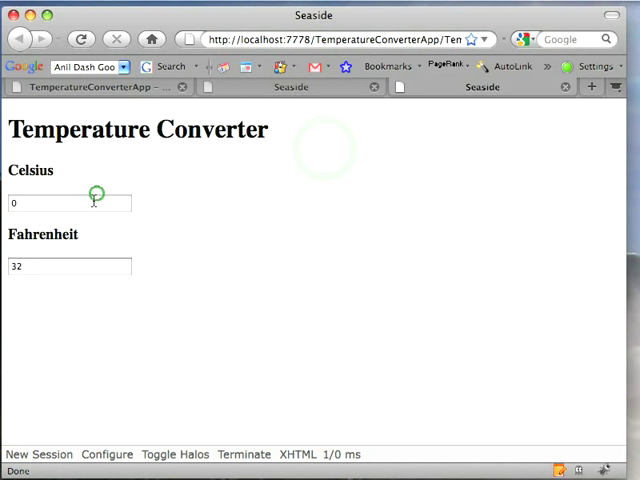
{"action": "left_click", "coordinate": [70, 203]}
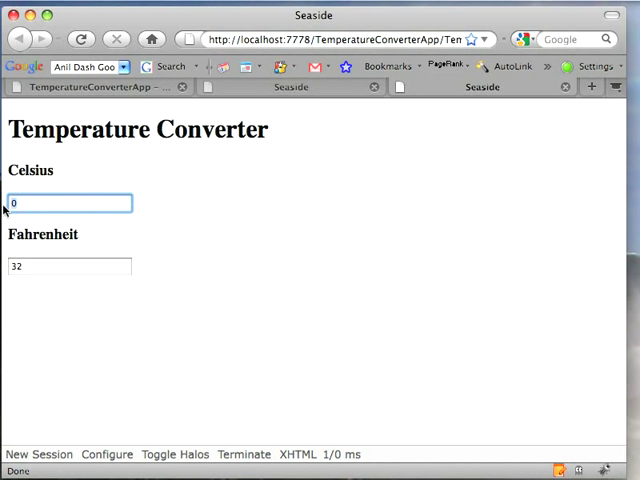
{"action": "type", "text": "20"}
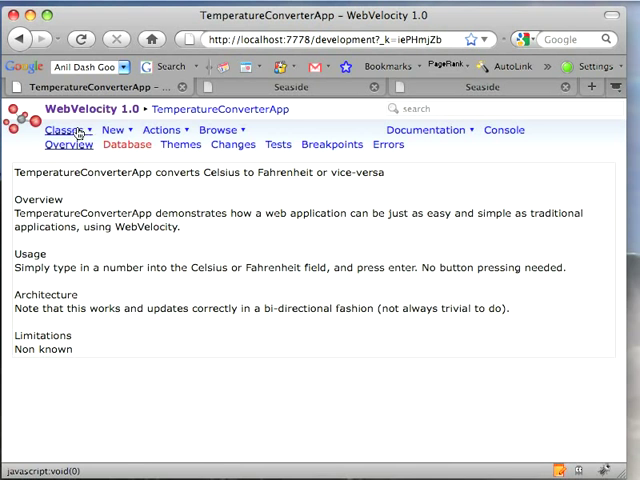
{"action": "left_click", "coordinate": [68, 130]}
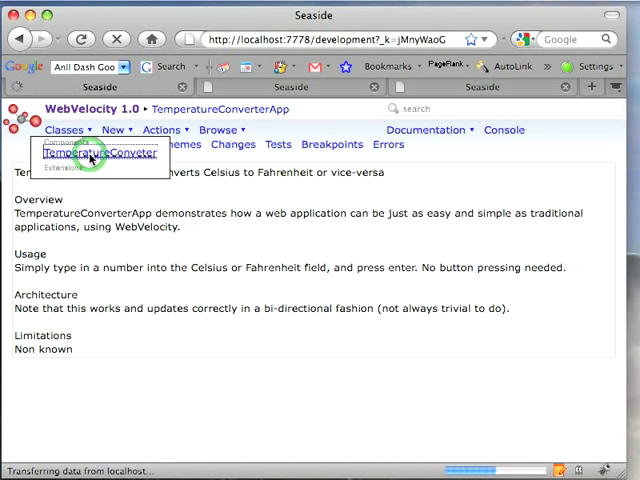
{"action": "left_click", "coordinate": [92, 153]}
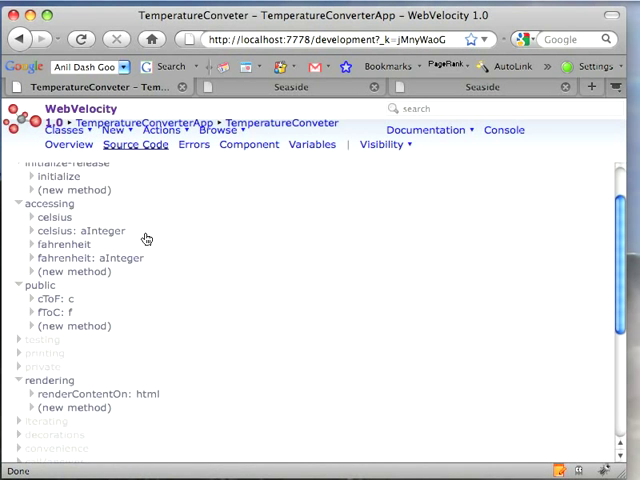
- Scroll the Source Code view to read the cToF: c and renderContentOn: html methods
{"action": "scroll", "scroll_direction": "down", "scroll_amount": 3}
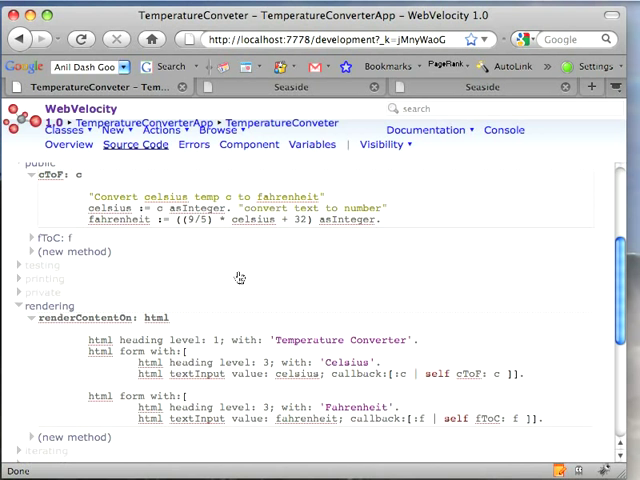
{"action": "scroll", "scroll_direction": "down", "scroll_amount": 3}
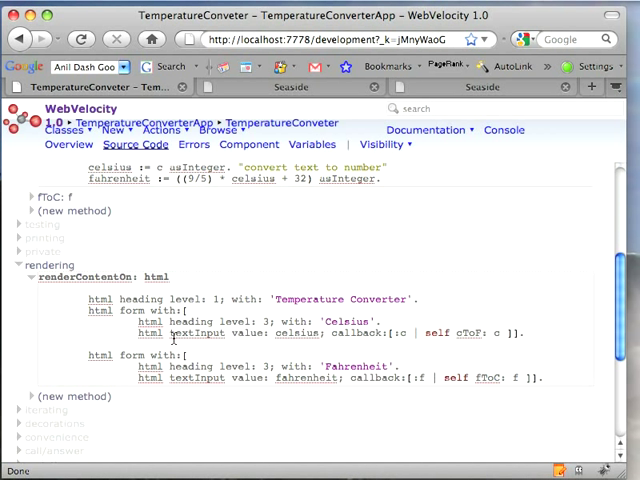
{"action": "mouse_move", "coordinate": [240, 365]}
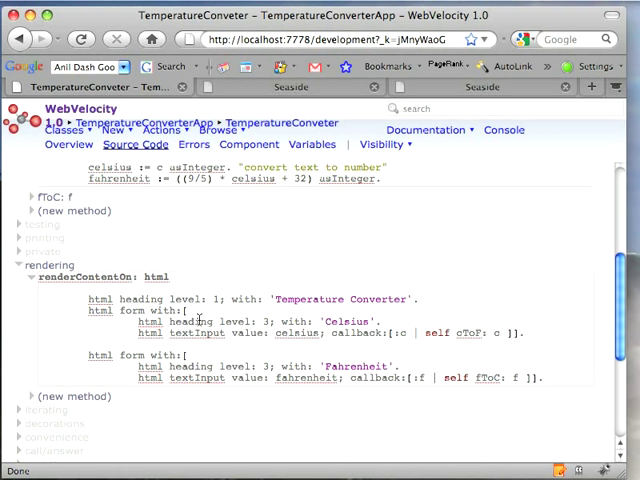
{"action": "mouse_move", "coordinate": [366, 251]}
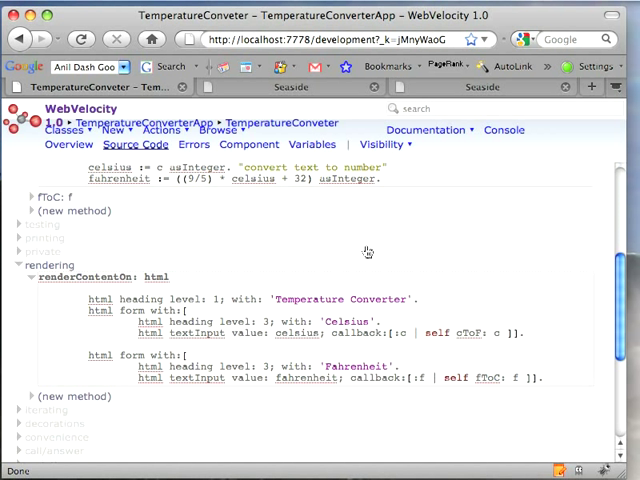